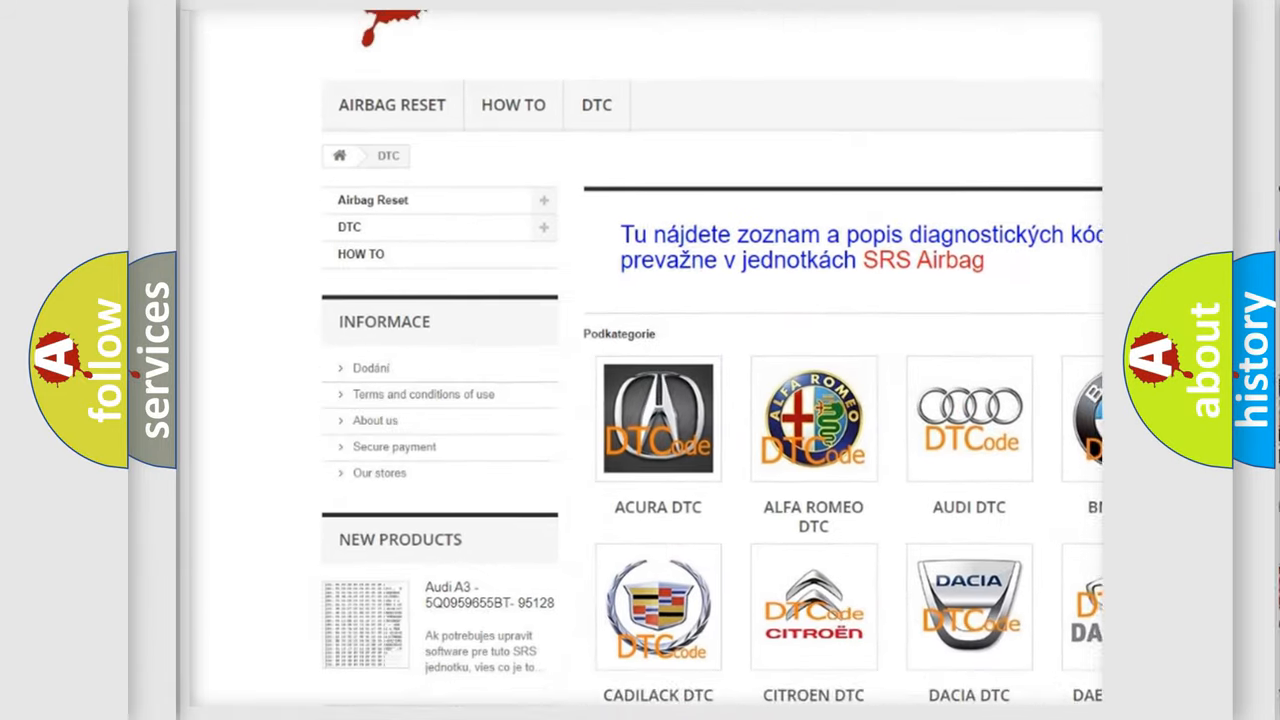
Step: Scroll down through the manufacturer DTC grid toward the HYUNDAI DTC category
{"action": "scroll", "scroll_direction": "down", "scroll_amount": 3}
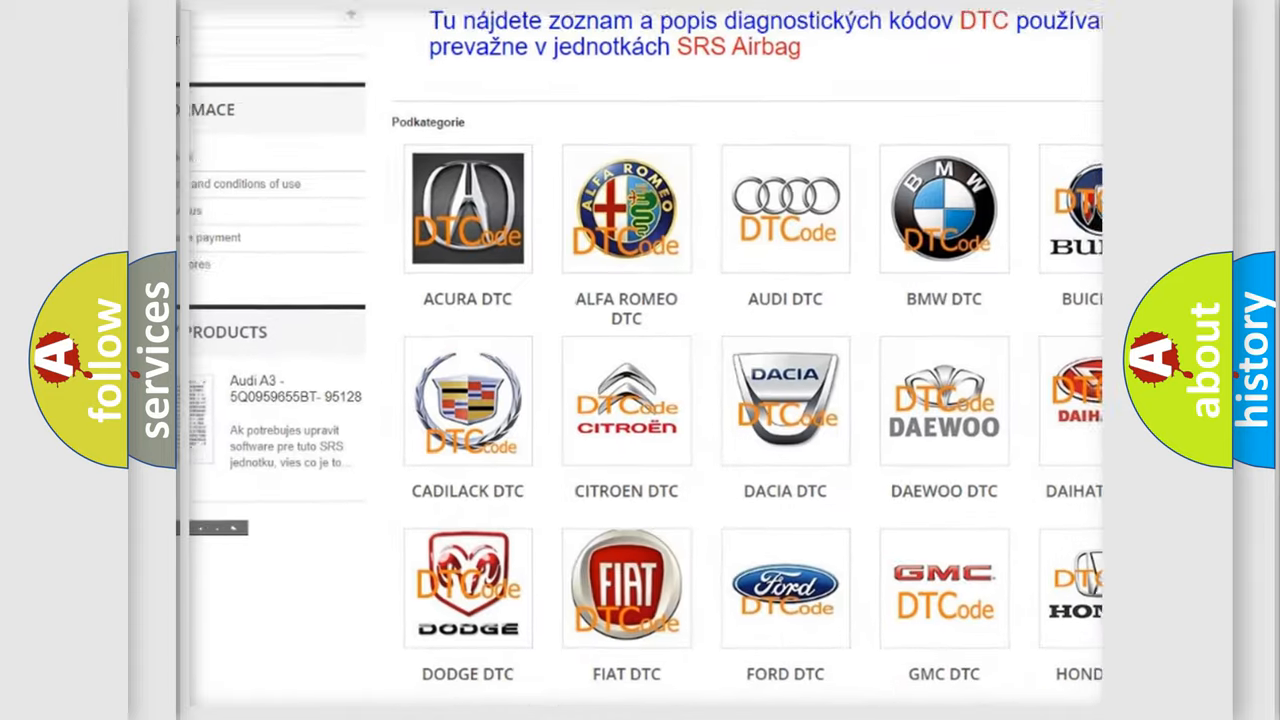
{"action": "scroll", "scroll_direction": "down", "scroll_amount": 3}
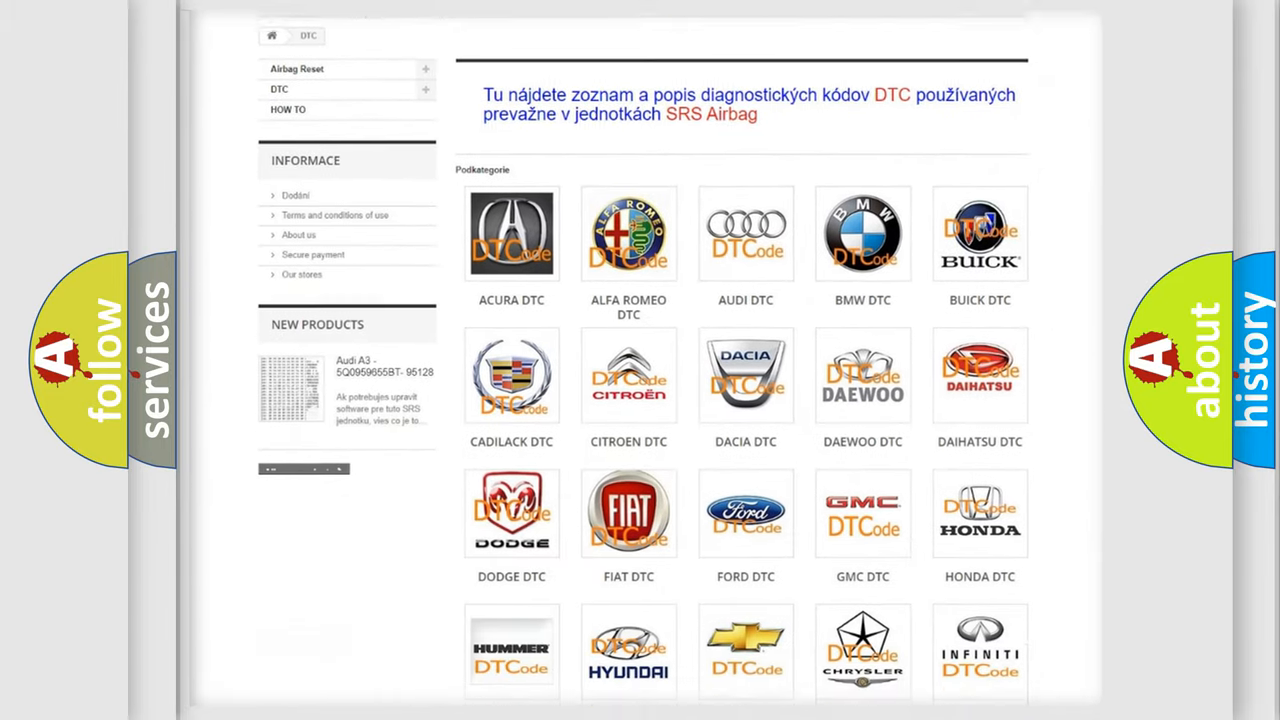
{"action": "scroll", "scroll_direction": "down", "scroll_amount": 3}
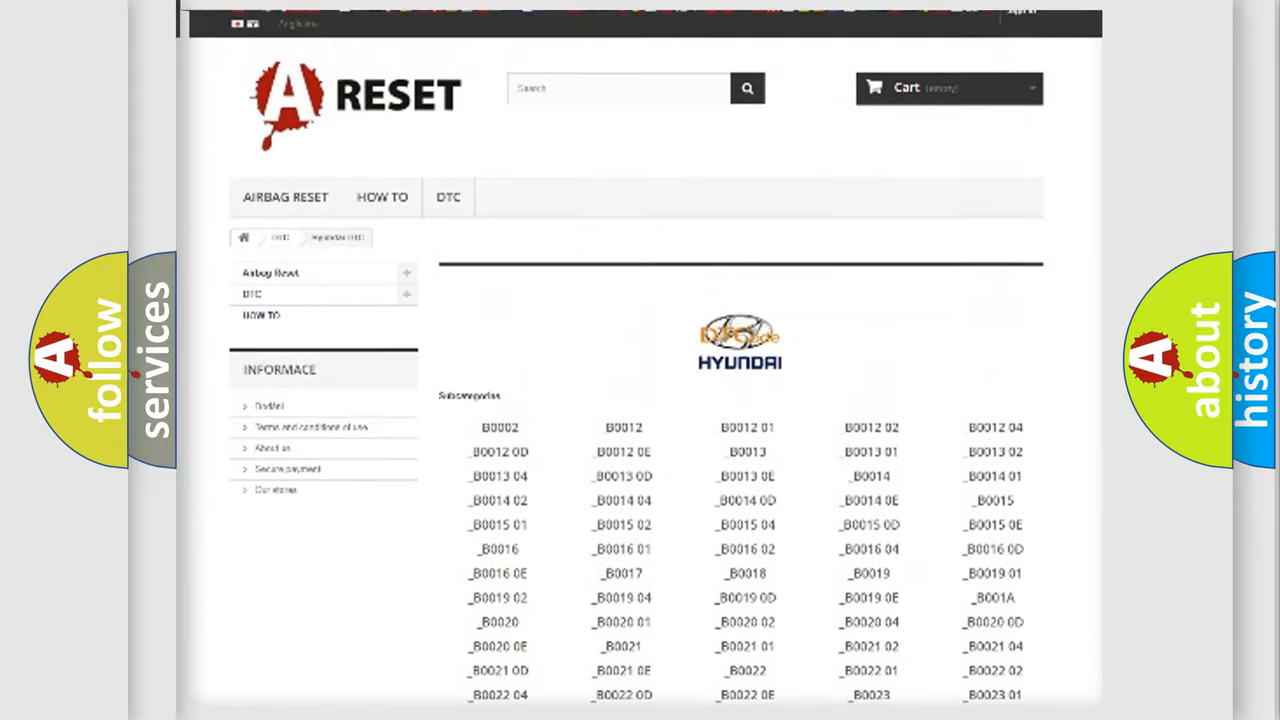
{"action": "scroll", "scroll_direction": "up", "scroll_amount": 3}
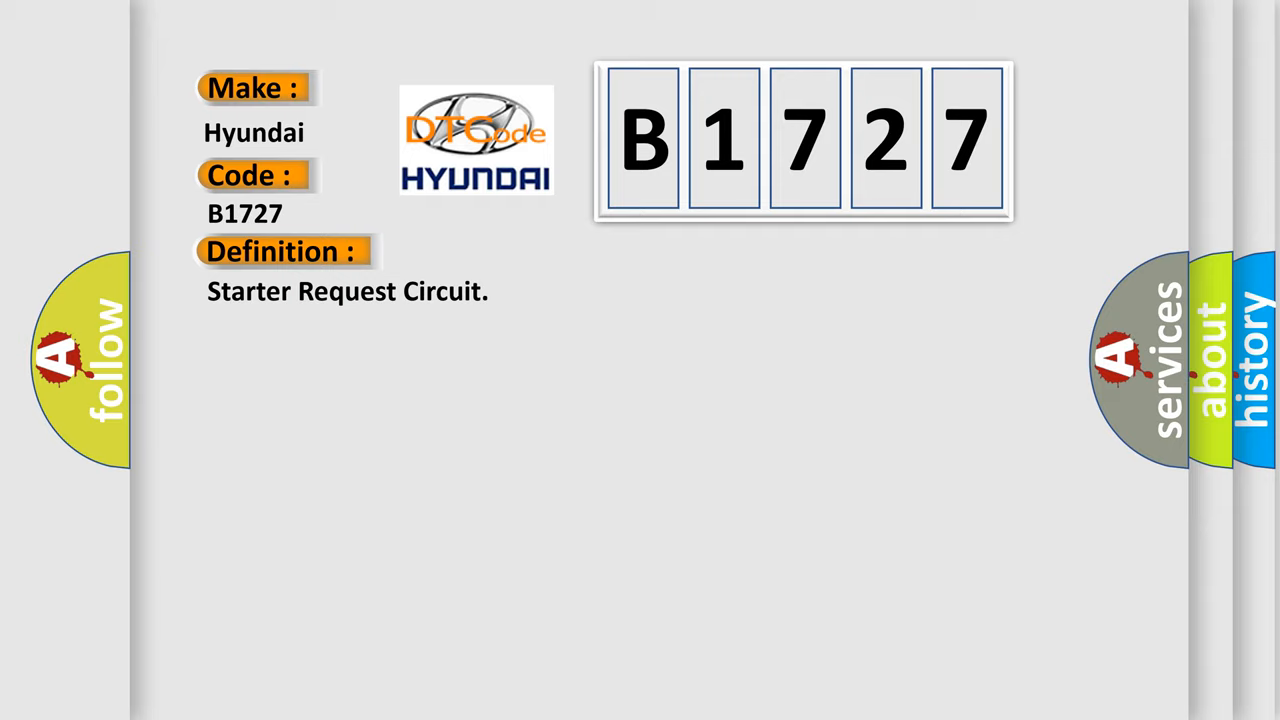
Step: Advance to the B1727 Description panel: engine won't start, starter OFF signal missing, battery ≥ 8 V
{"action": "left_click", "coordinate": [519, 251]}
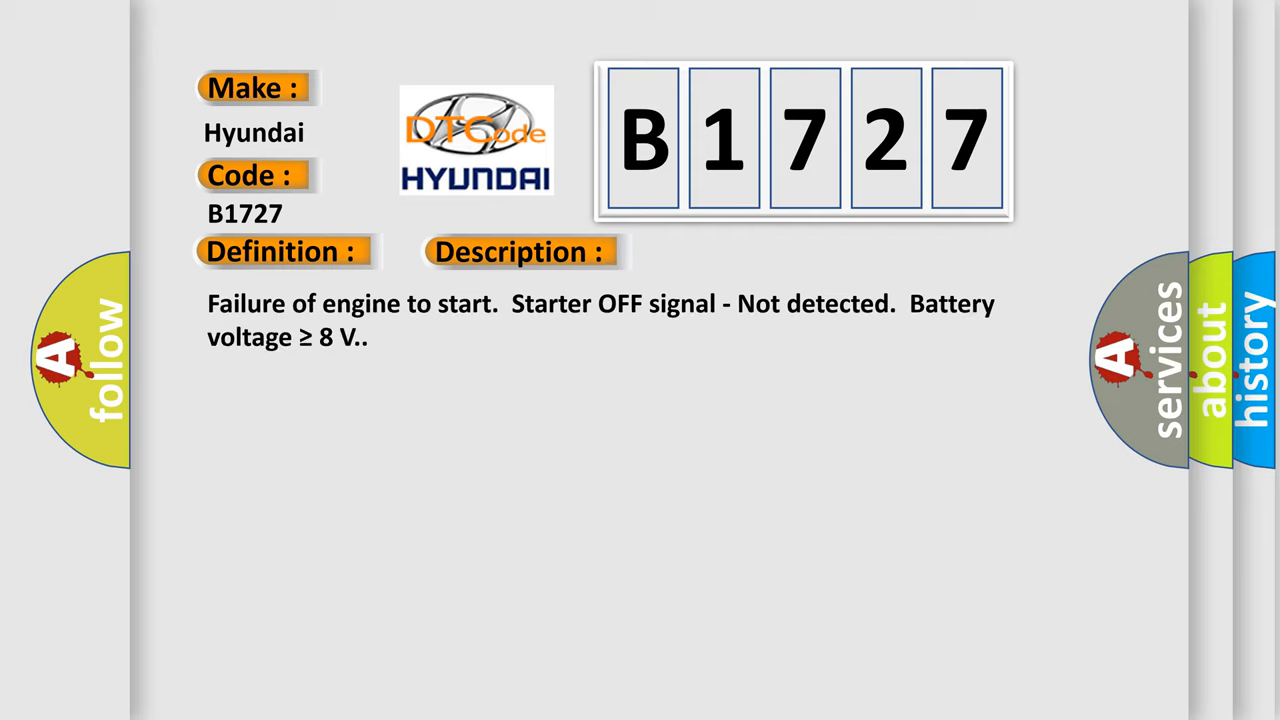